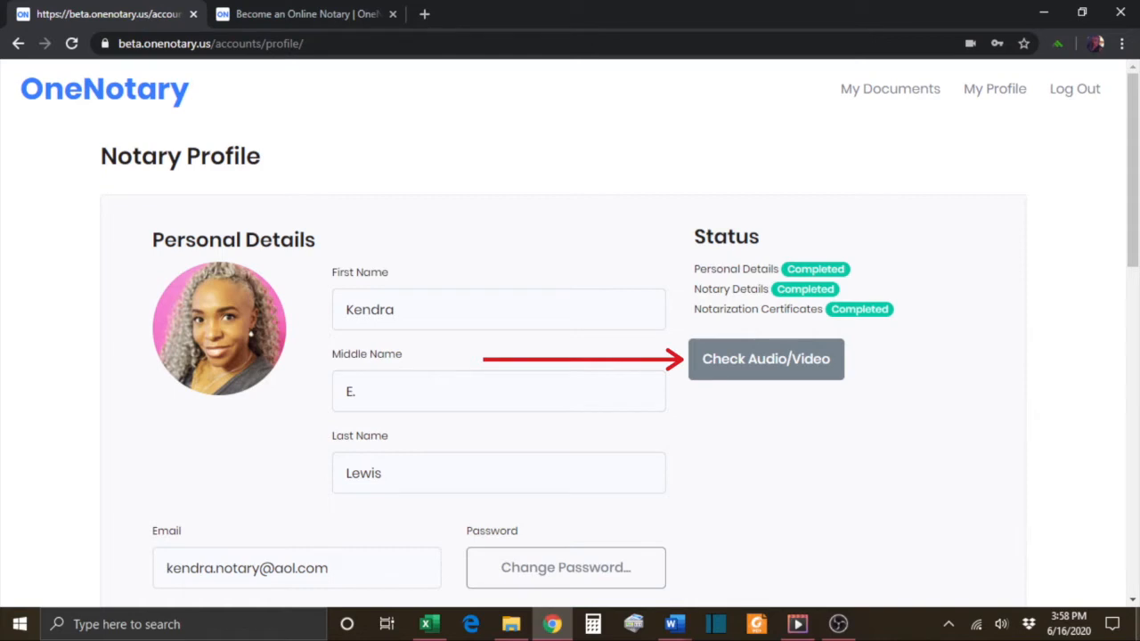
Start the Connection, Video & Audio Check from the Notary Profile page
{"action": "left_click", "coordinate": [766, 360]}
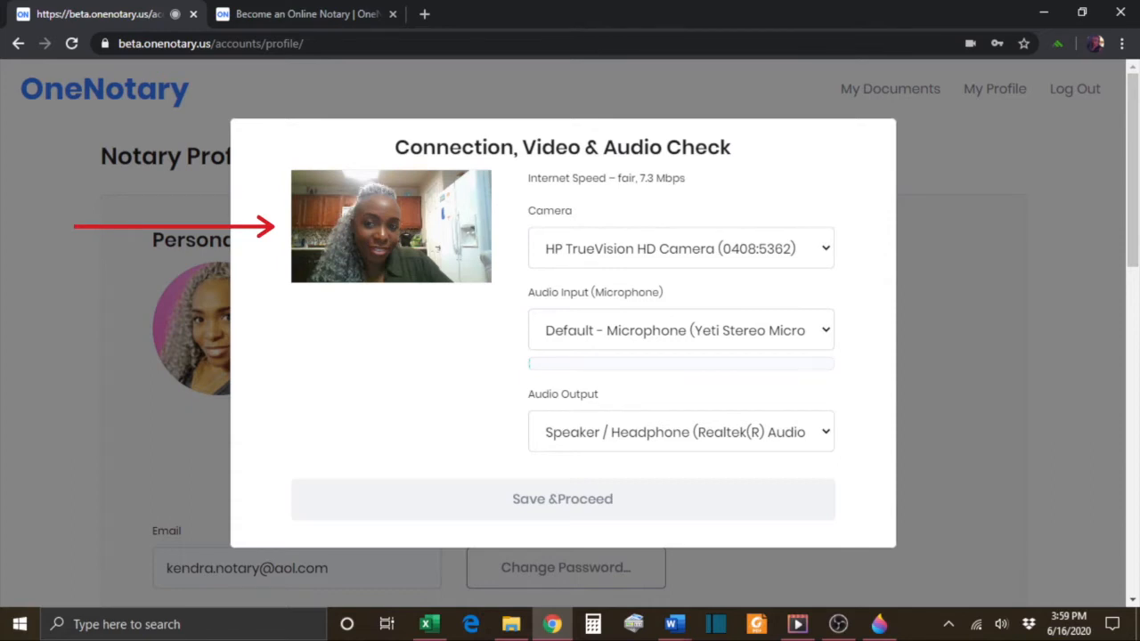
Keep HP TrueVision HD Camera selected, confirm the mic level bar moves, and list the microphone options
{"action": "left_click", "coordinate": [681, 249]}
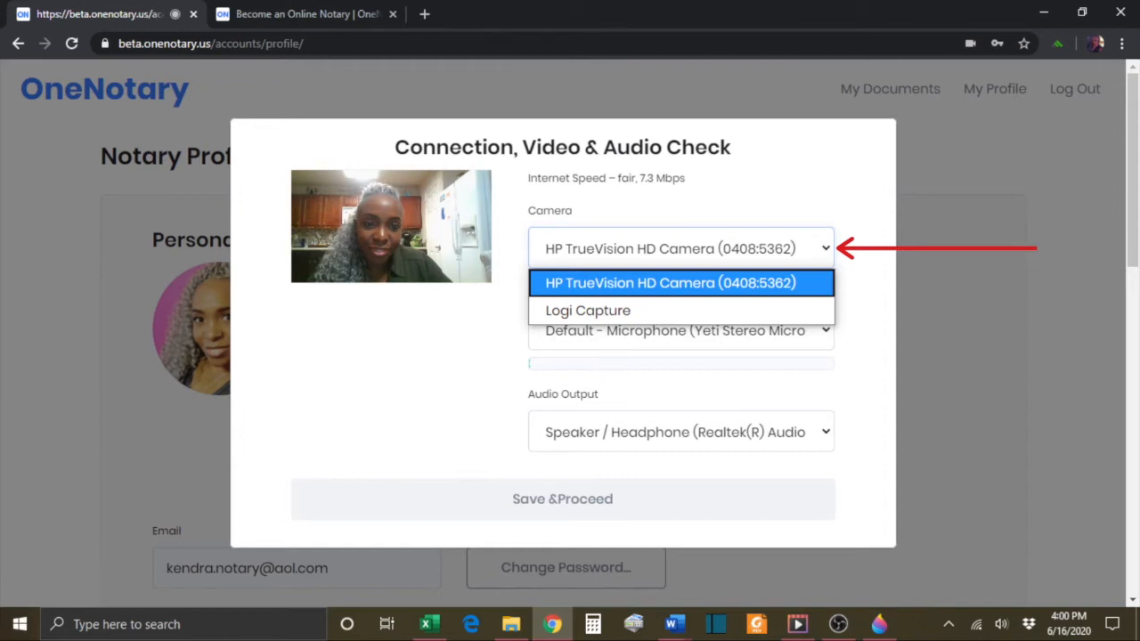
{"action": "left_click", "coordinate": [680, 281]}
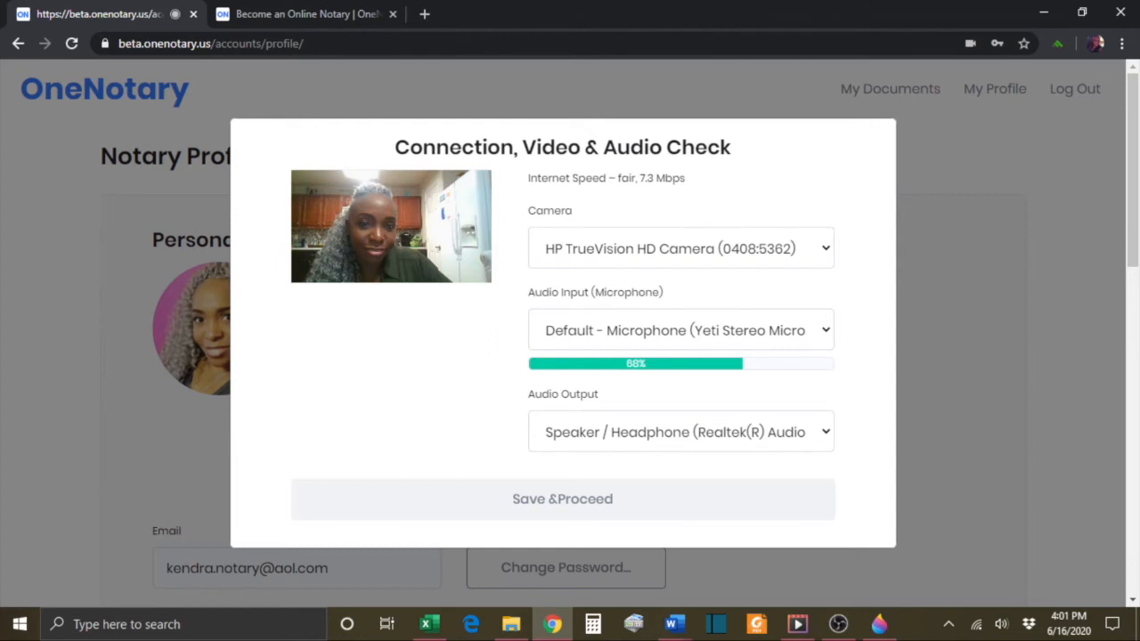
{"action": "left_click", "coordinate": [681, 330]}
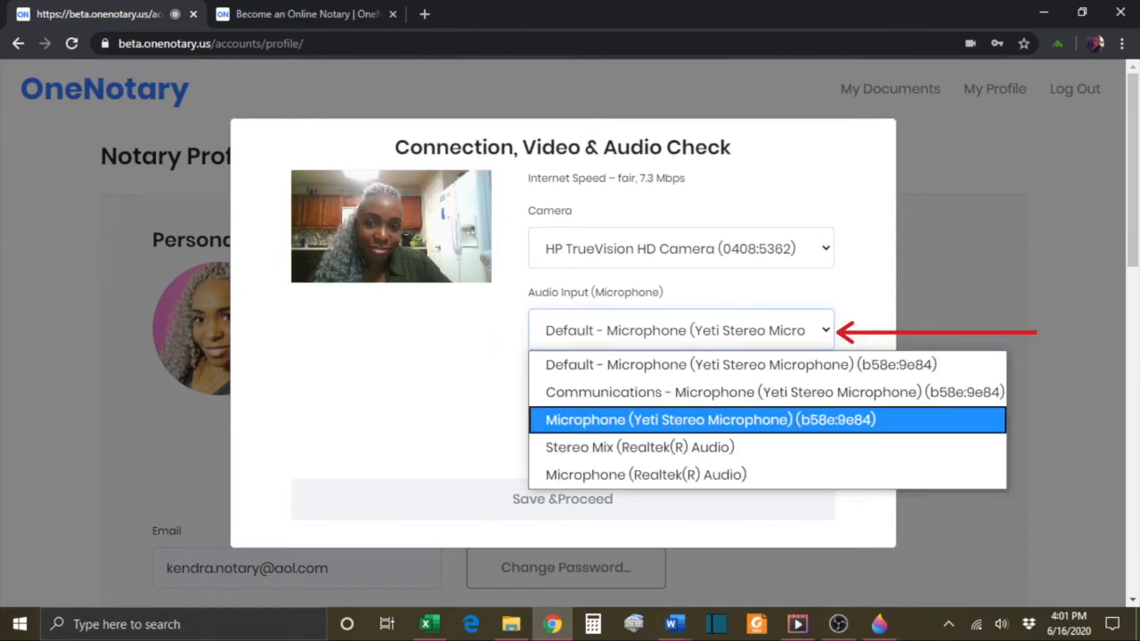